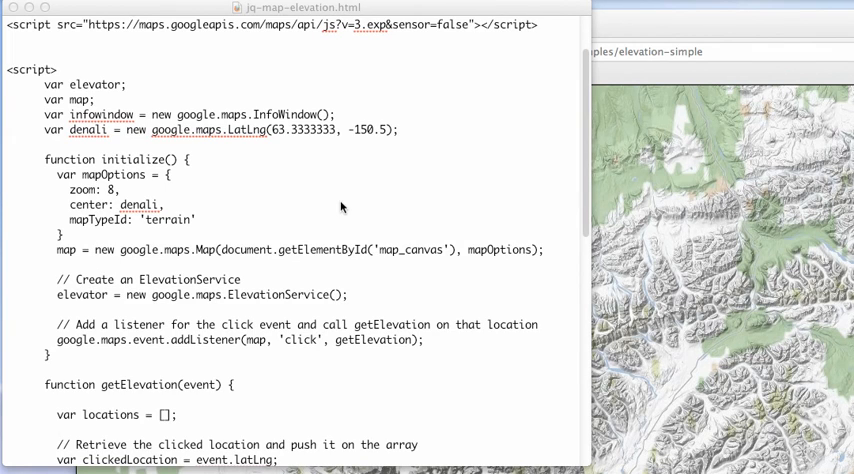
{"action": "mouse_move", "coordinate": [340, 186]}
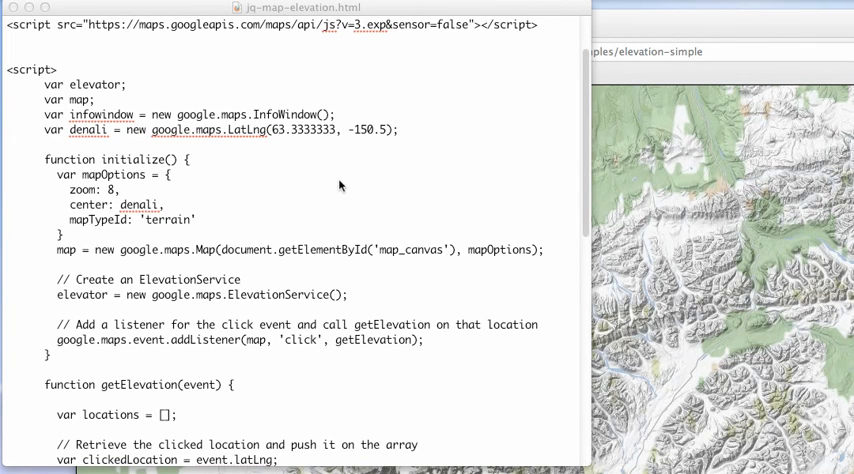
{"action": "mouse_move", "coordinate": [165, 200]}
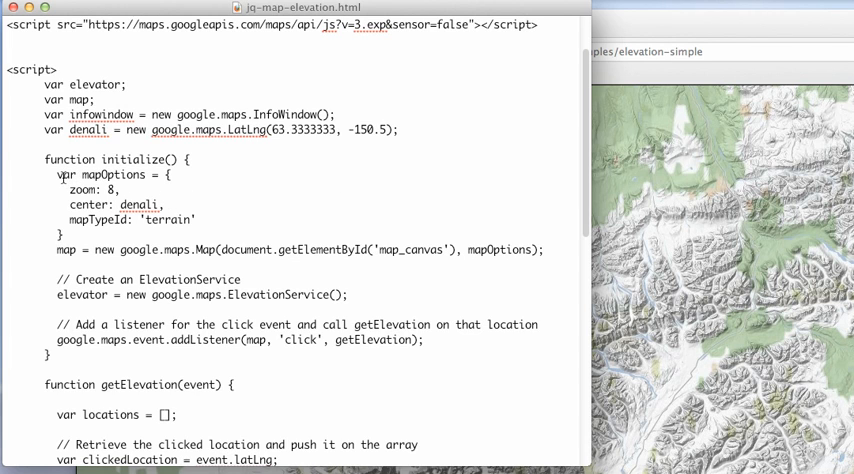
Step: Review getElevation's map options, click listener, elevation request and info window code
{"action": "double_click", "coordinate": [168, 219]}
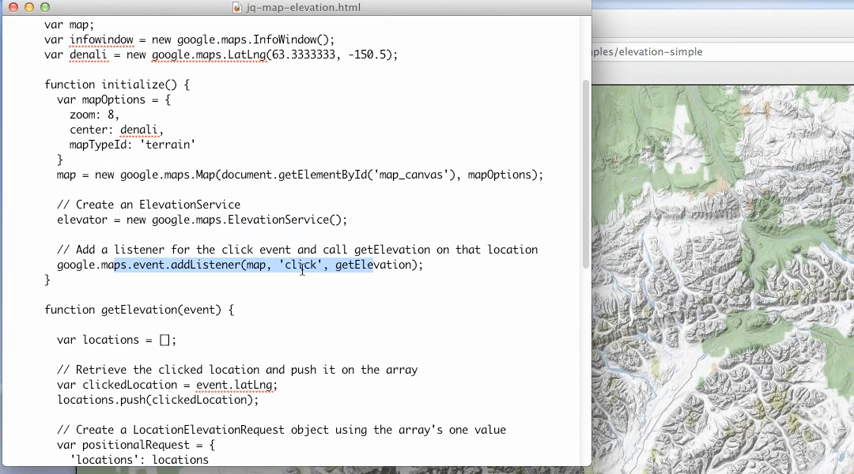
{"action": "left_click", "coordinate": [298, 264]}
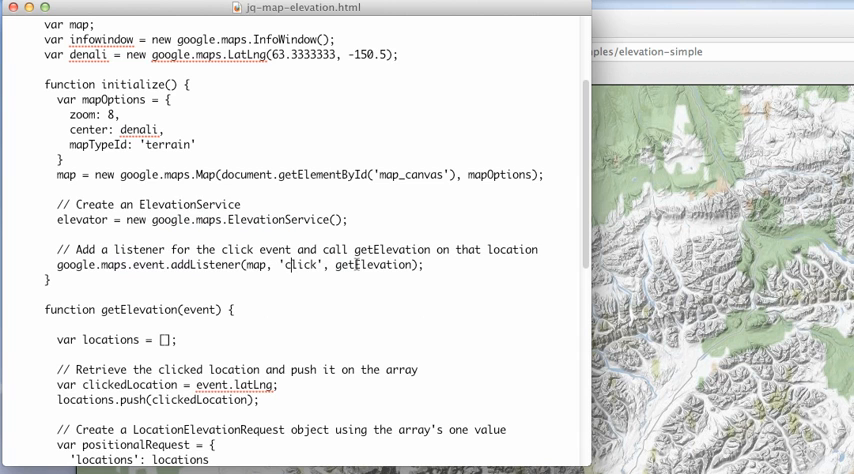
{"action": "scroll", "scroll_direction": "down", "scroll_amount": 3}
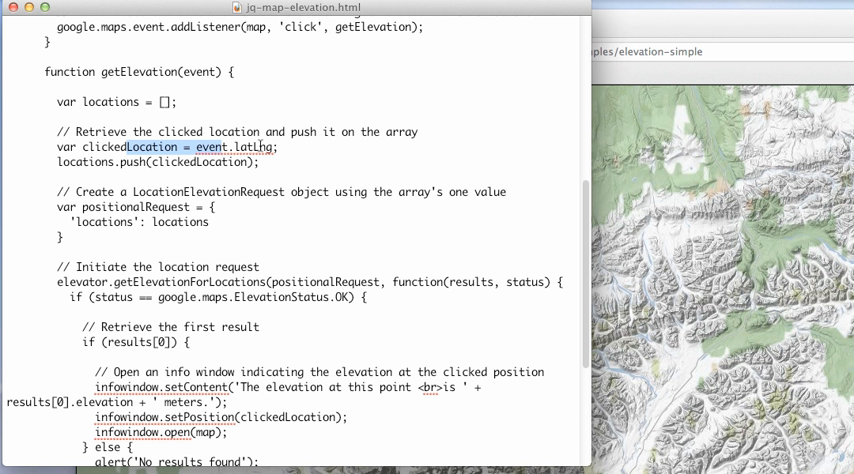
{"action": "left_click", "coordinate": [201, 162]}
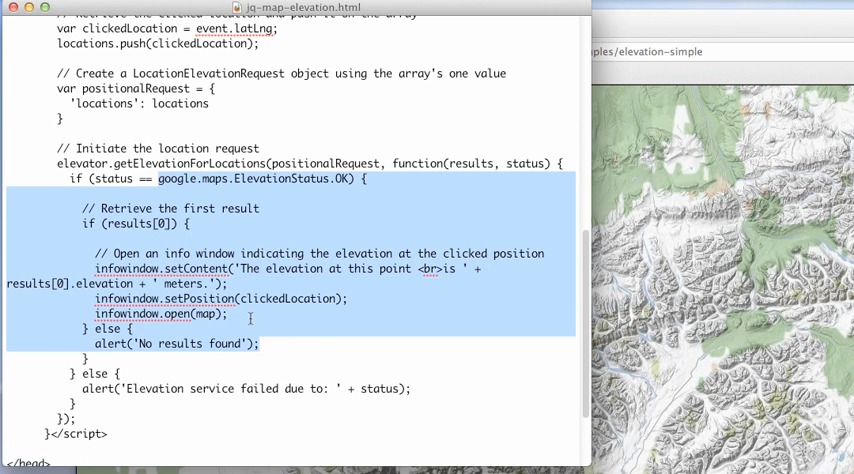
{"action": "mouse_move", "coordinate": [226, 235]}
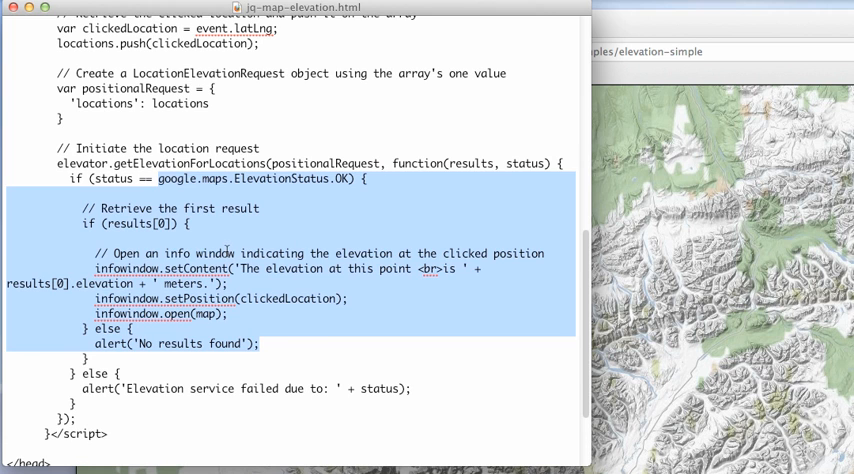
{"action": "scroll", "scroll_direction": "down", "scroll_amount": 3}
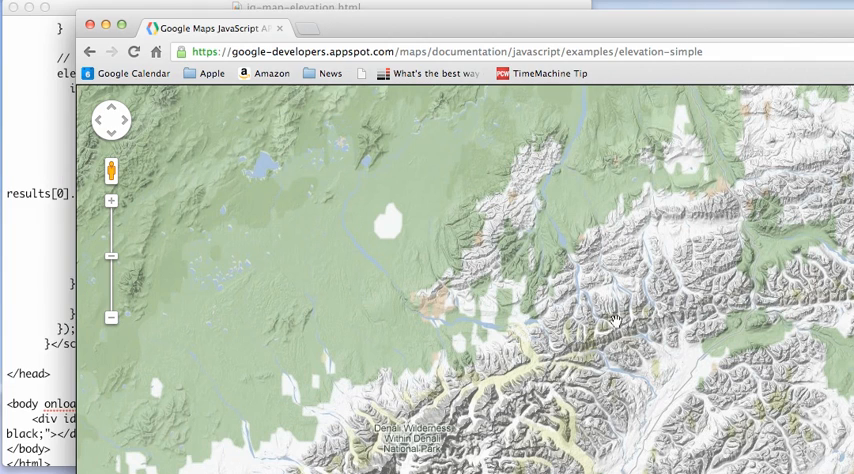
Step: Query elevation at a mountain, then a lowland point reading 368.1206359863281 meters
{"action": "left_click", "coordinate": [615, 323]}
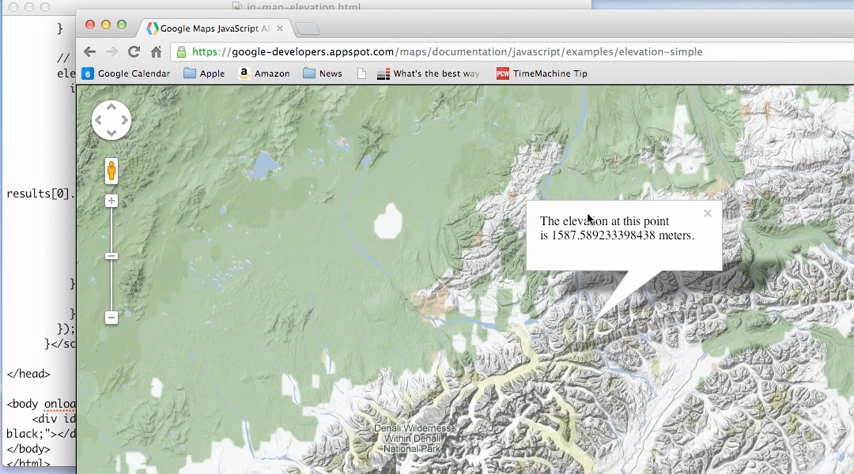
{"action": "left_click", "coordinate": [266, 341]}
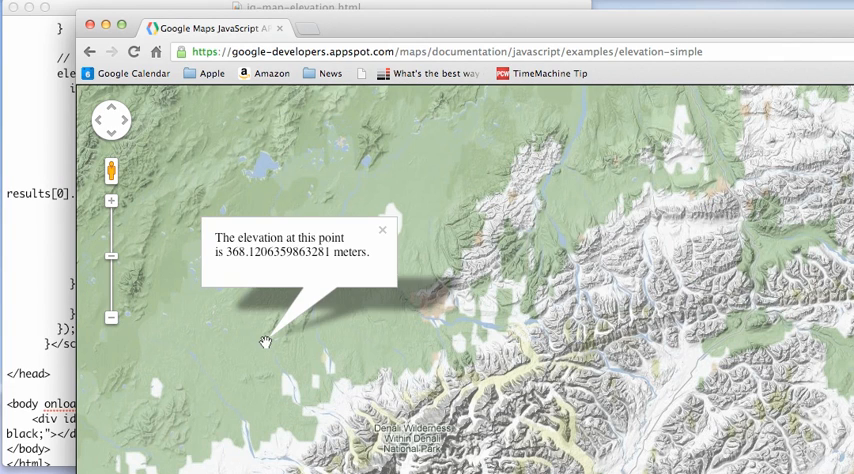